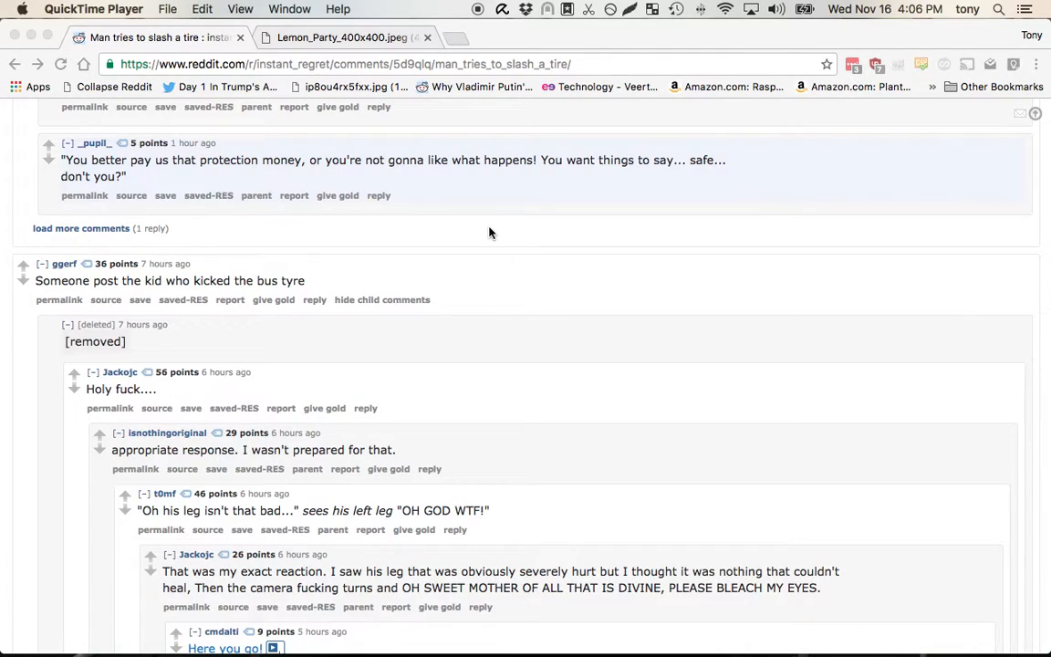
mouse_move(389, 354)
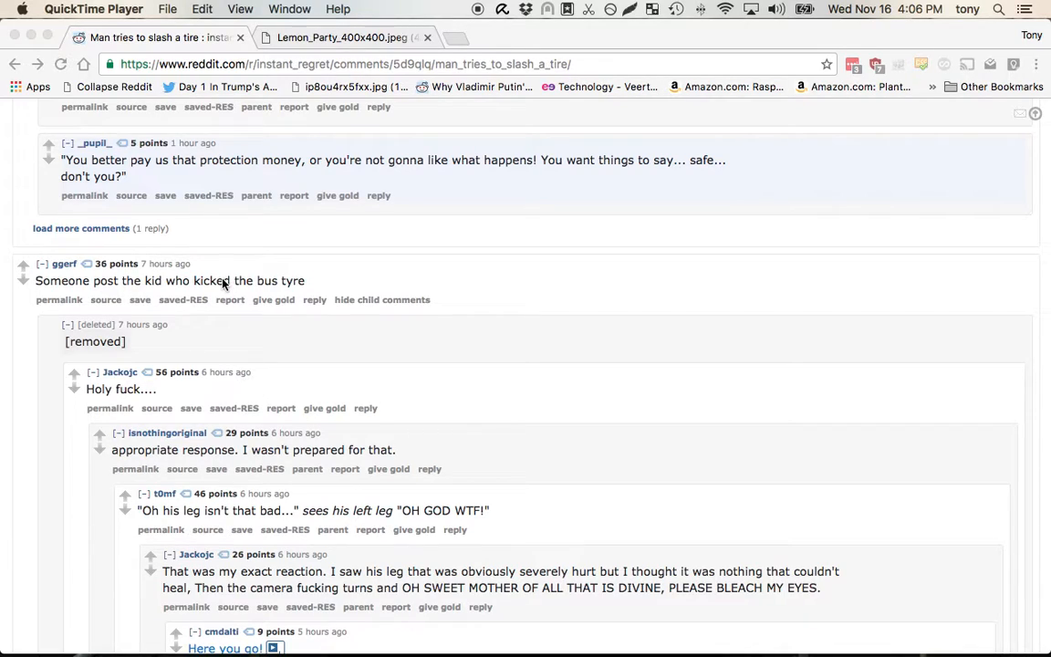
mouse_move(88, 278)
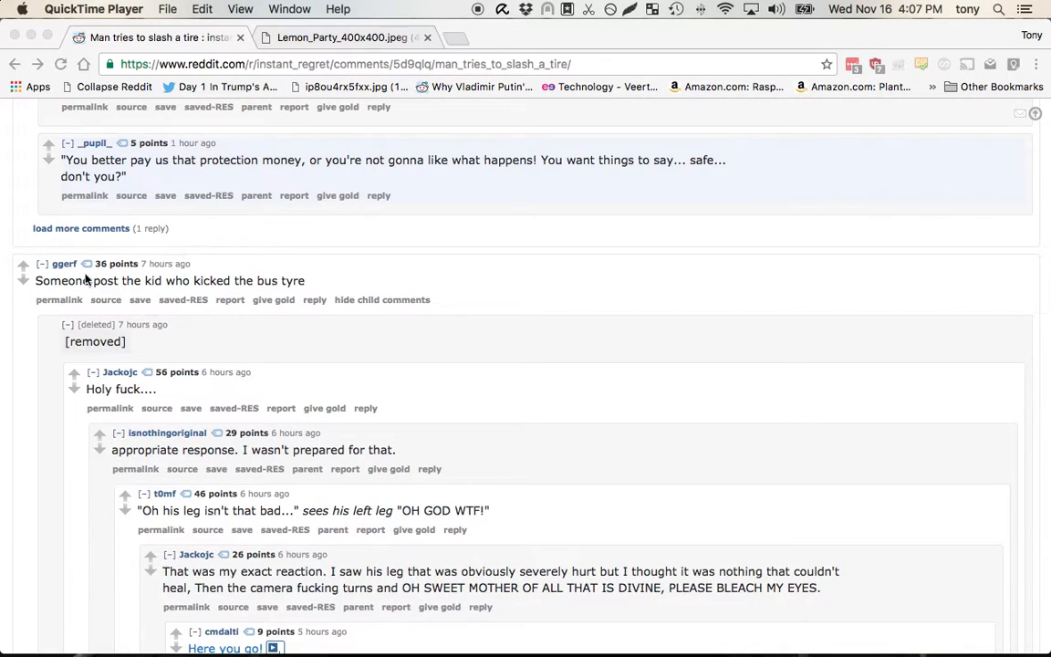
- Load the same tire-slashing thread through Ceddit by swapping 'reddit' for 'ceddit' in the URL
scroll(down, 3)
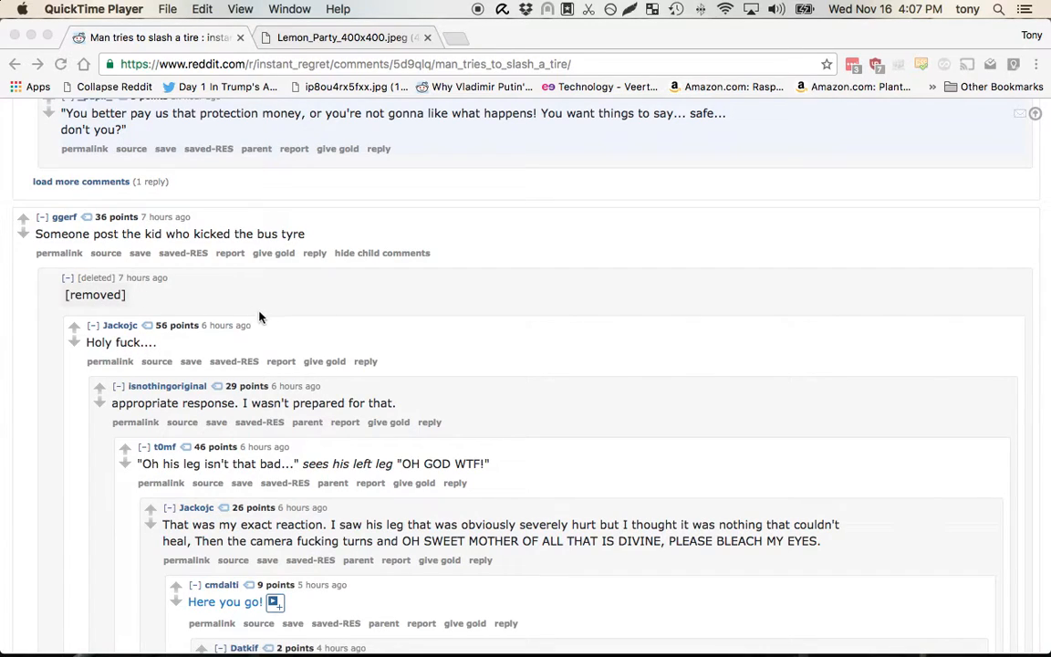
mouse_move(294, 239)
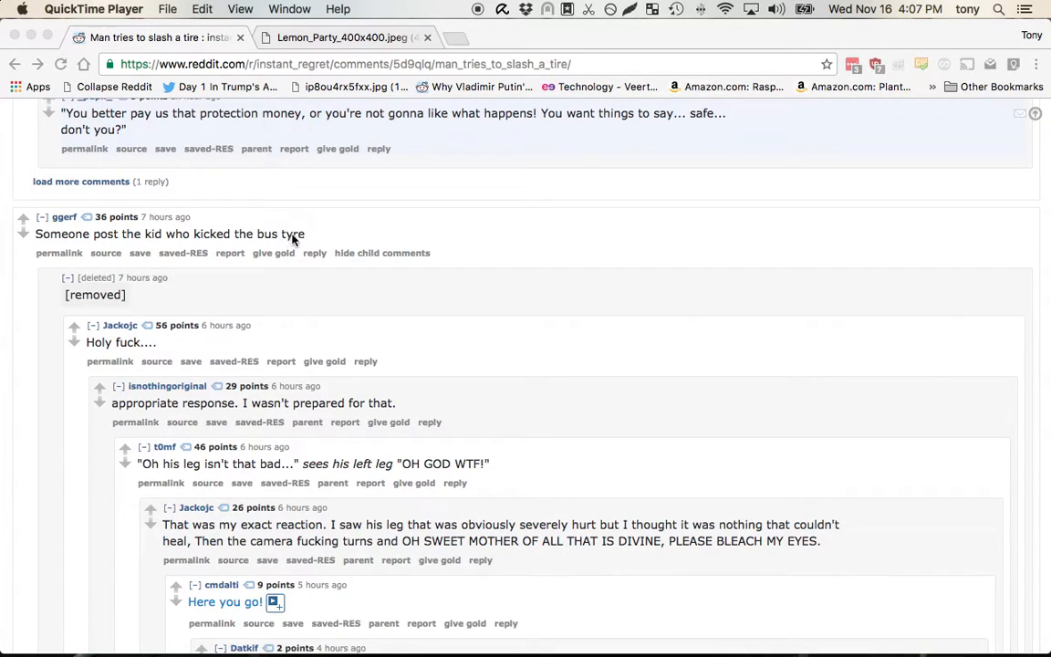
mouse_move(113, 330)
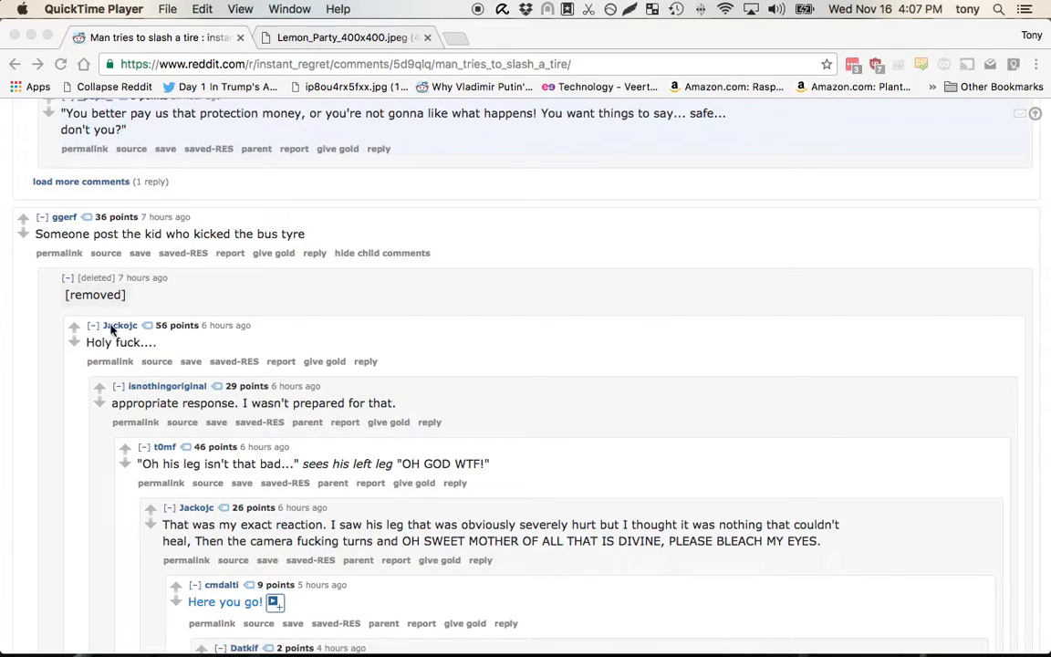
mouse_move(109, 356)
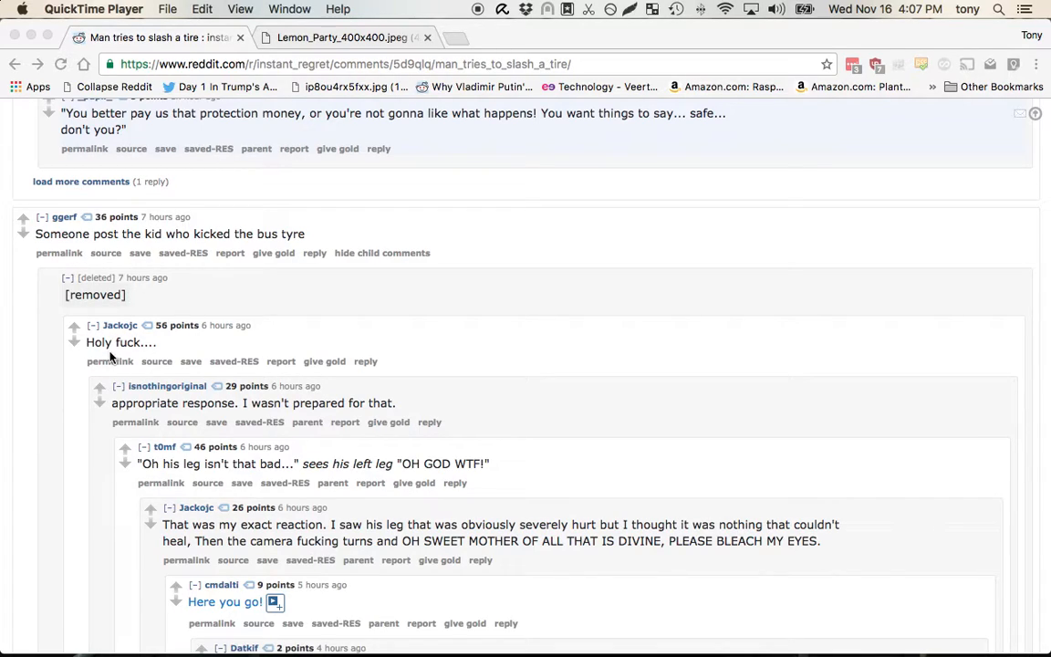
mouse_move(335, 401)
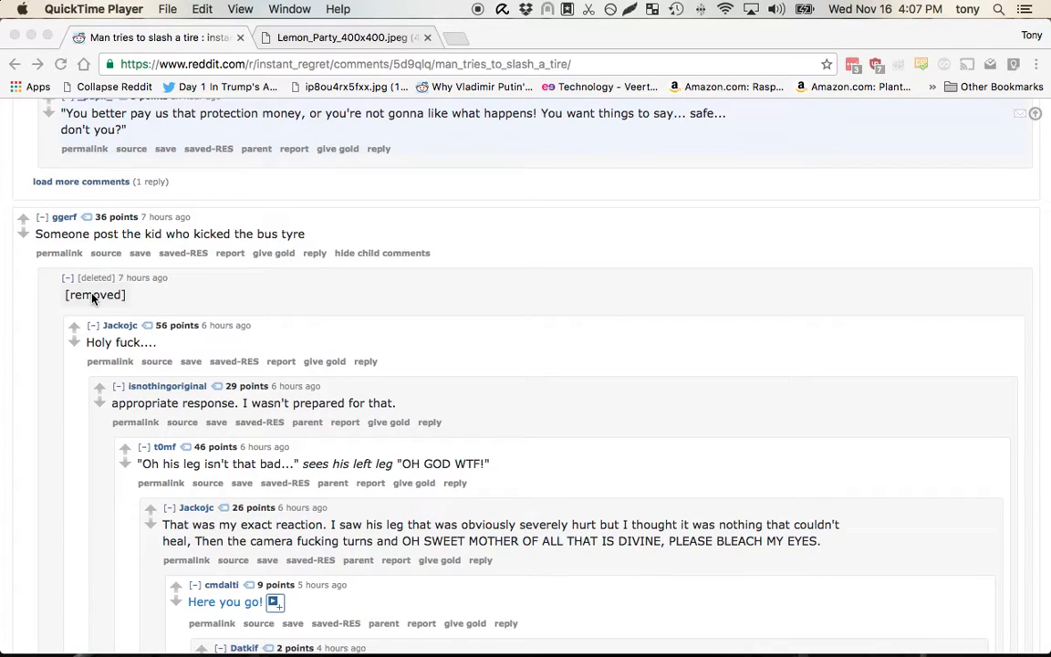
mouse_move(124, 290)
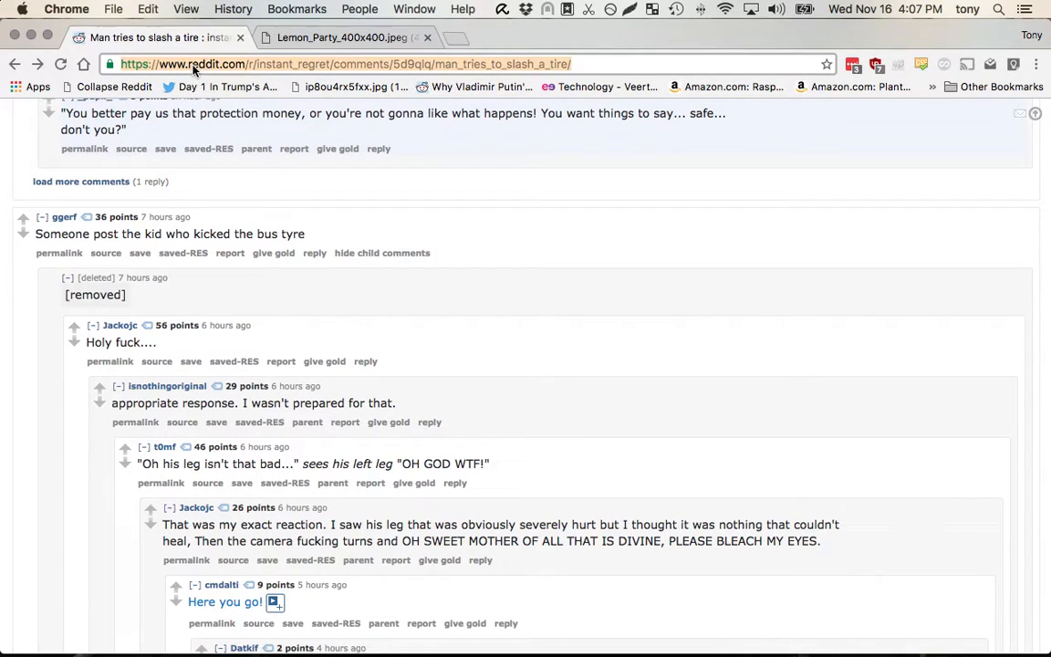
click(191, 64)
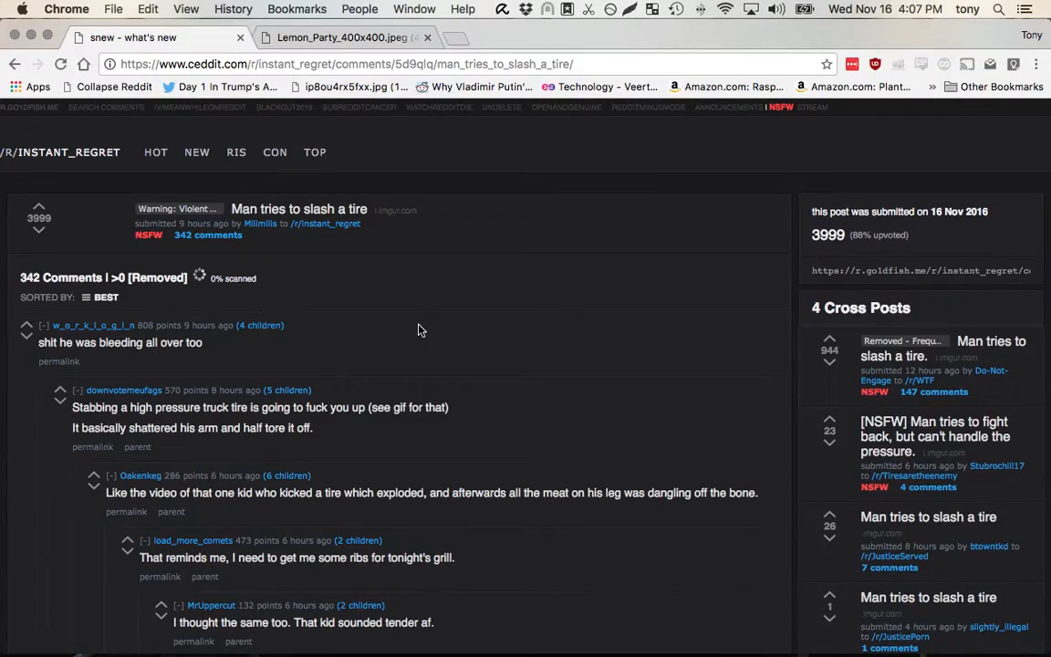
- Scroll down to the red removed comment under the 'kid who kicked the bus tyre' request
scroll(down, 3)
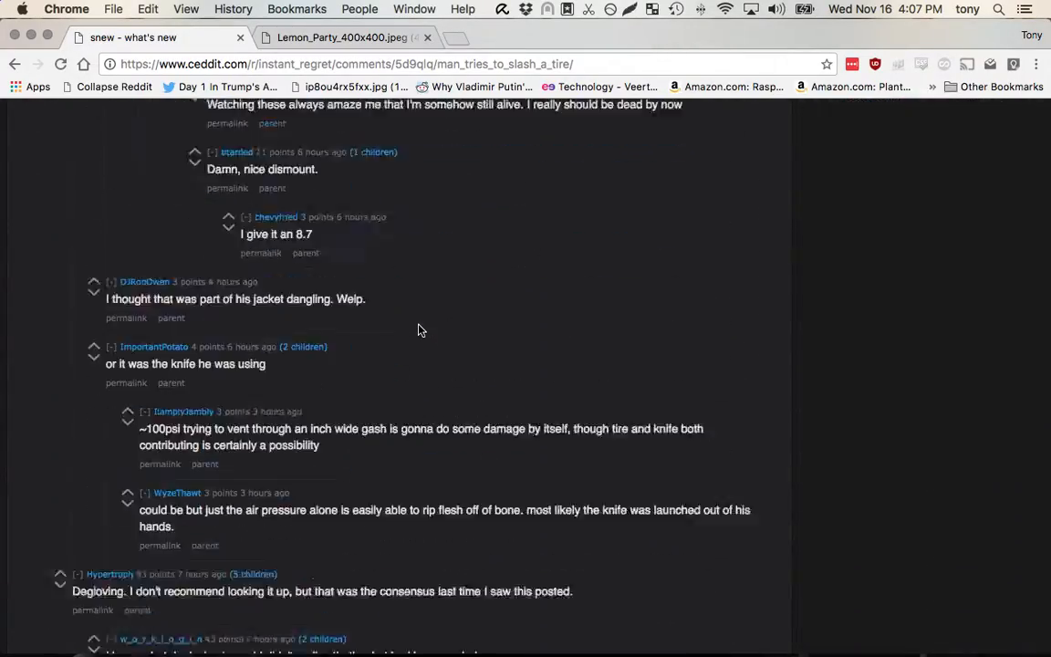
scroll(down, 3)
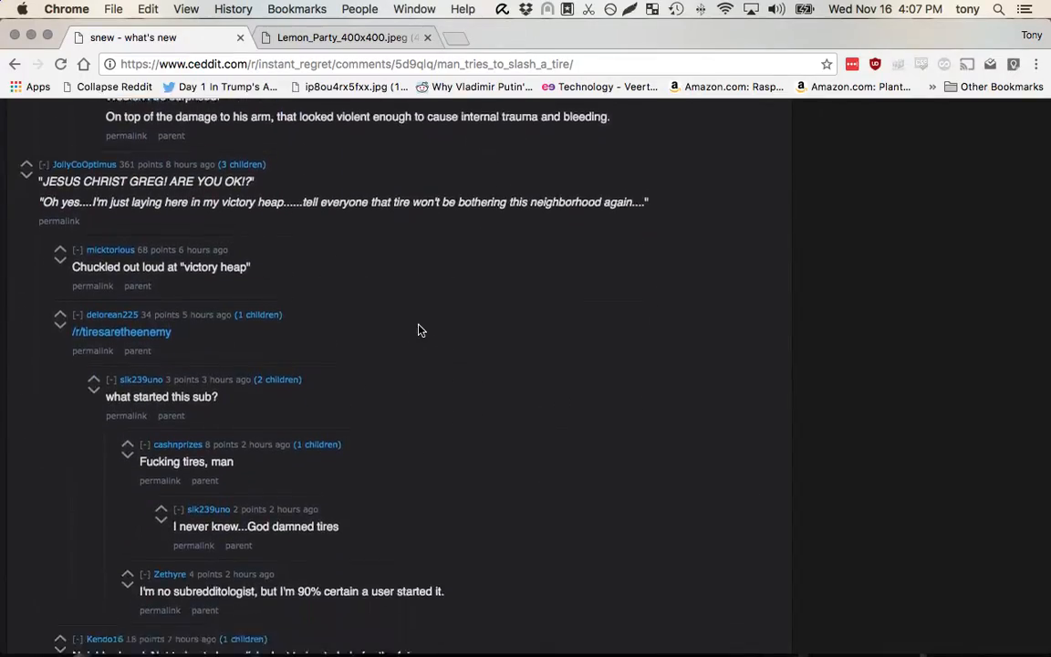
scroll(down, 3)
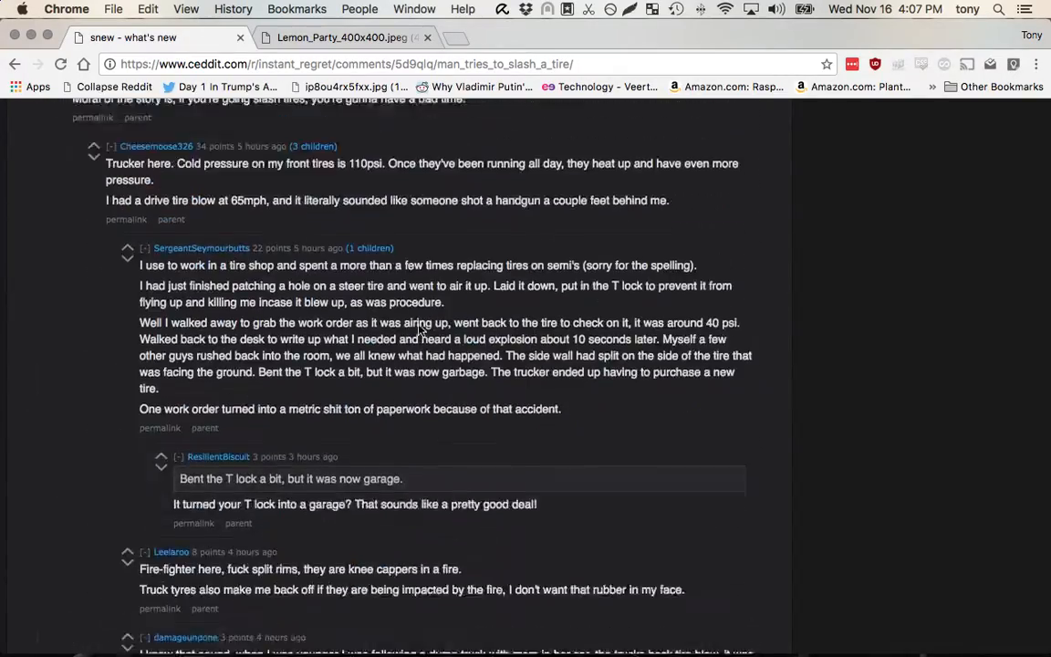
scroll(down, 3)
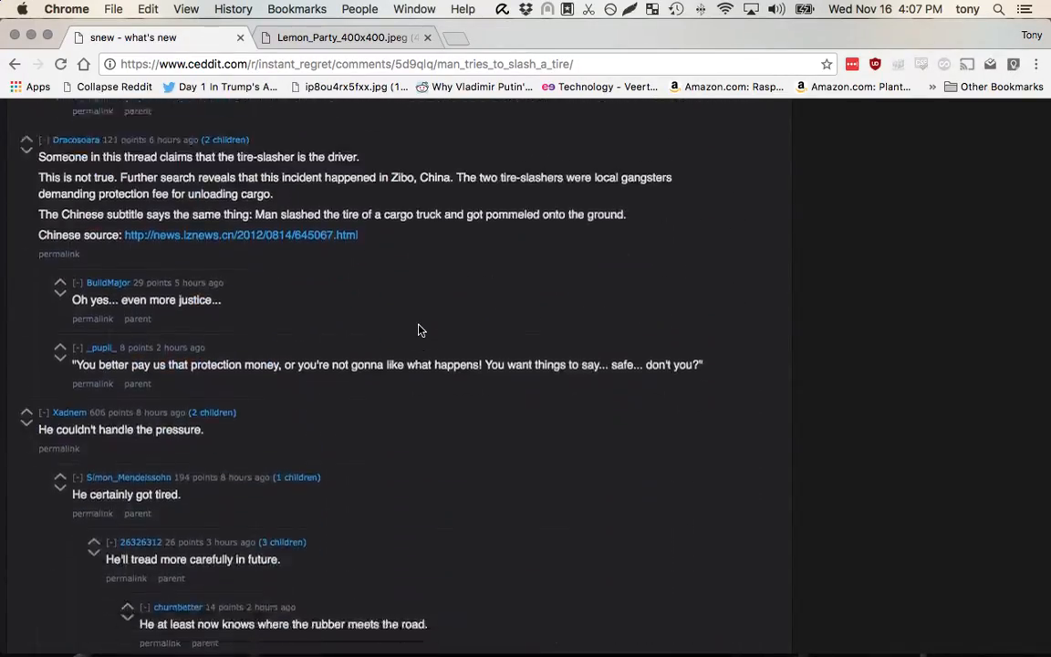
scroll(down, 3)
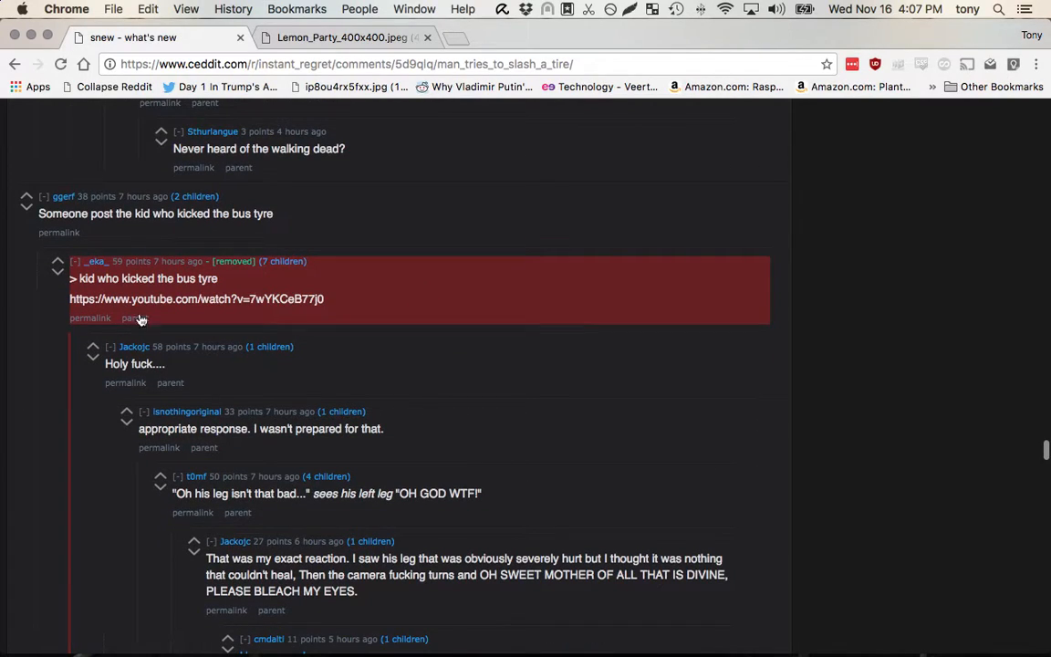
scroll(down, 3)
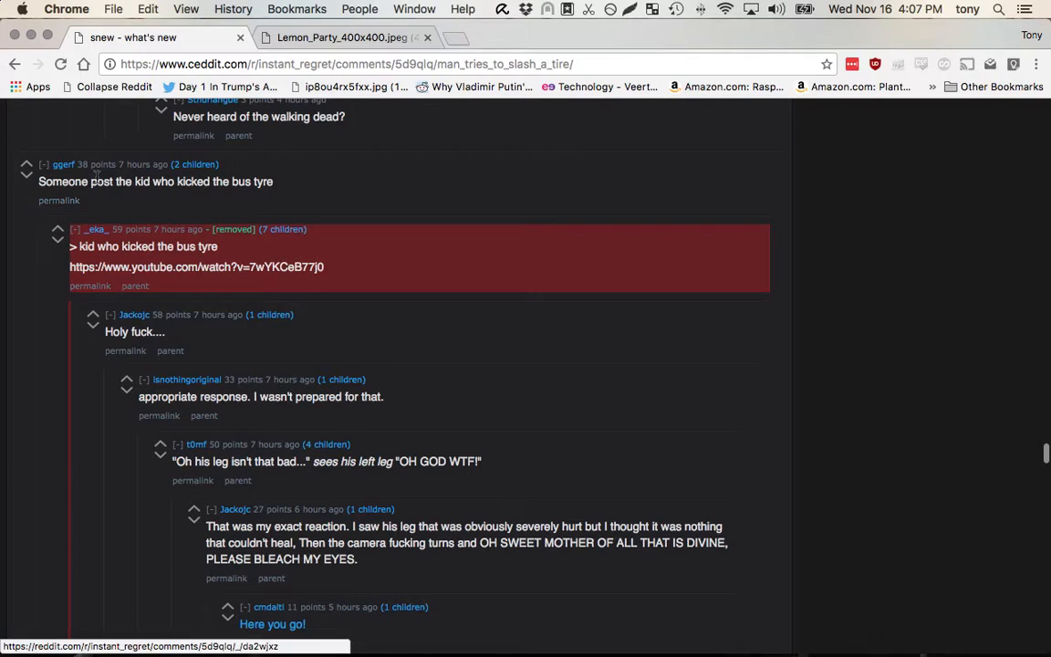
mouse_move(372, 281)
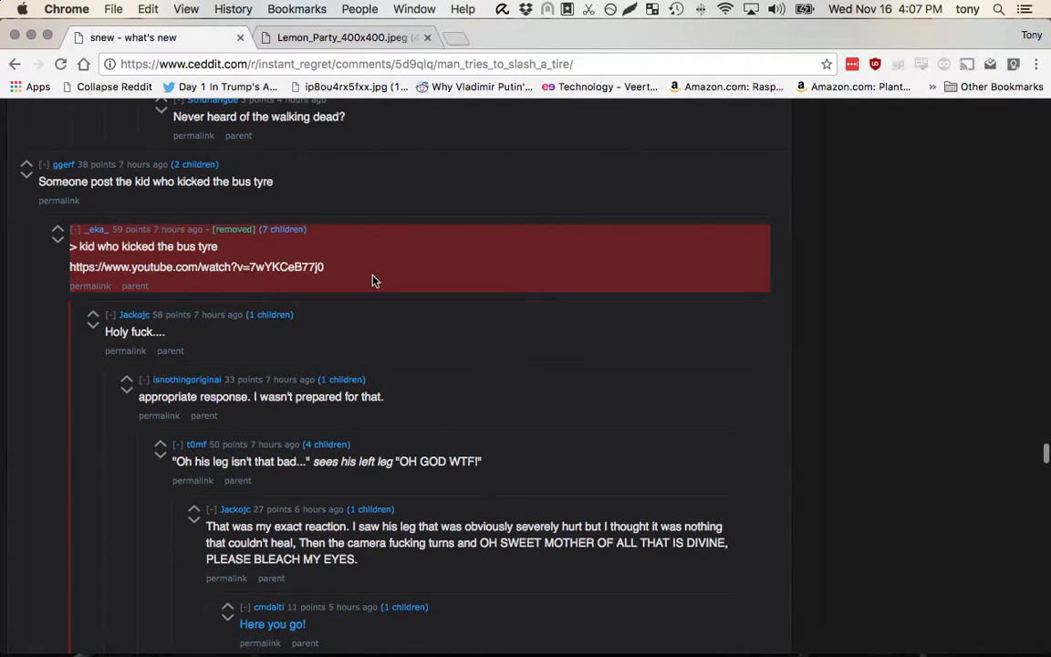
- Select the YouTube URL inside the red removed comment
double_click(197, 266)
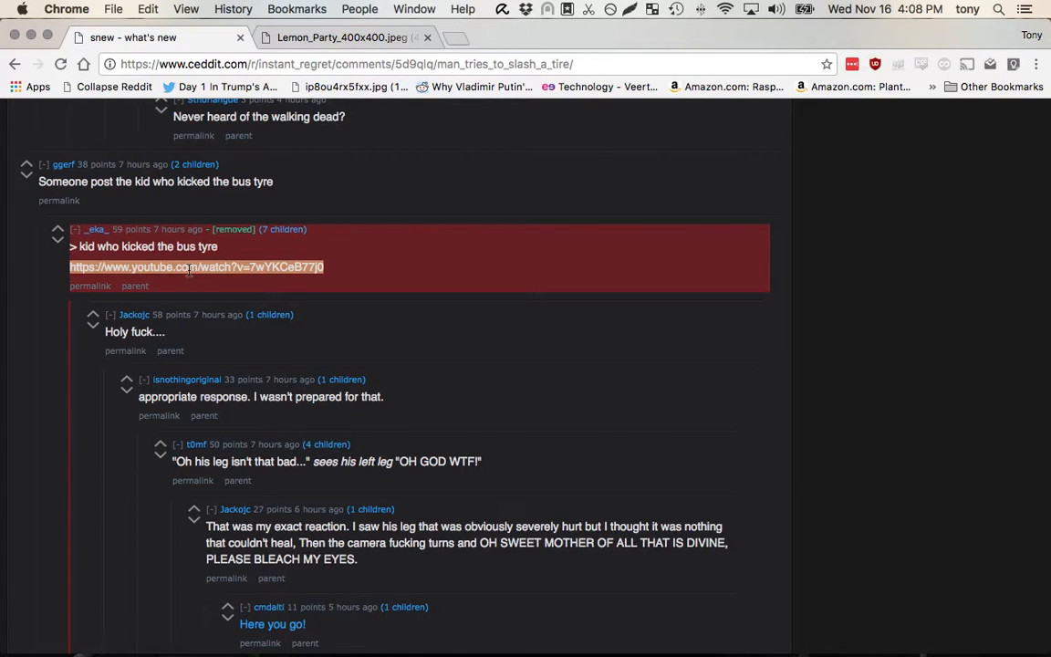
mouse_move(296, 281)
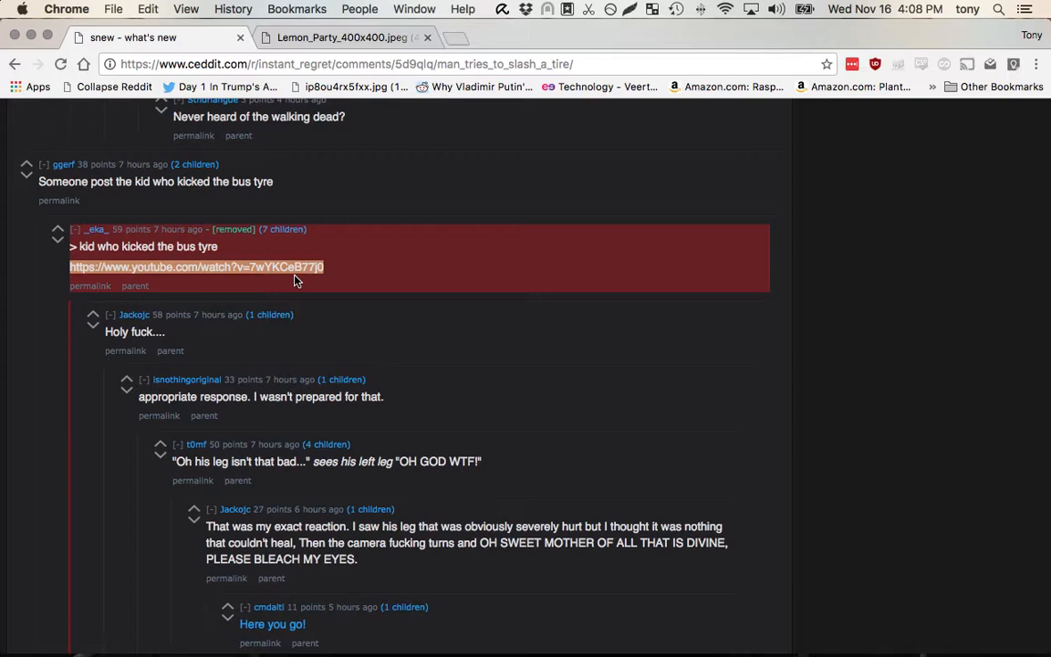
mouse_move(363, 278)
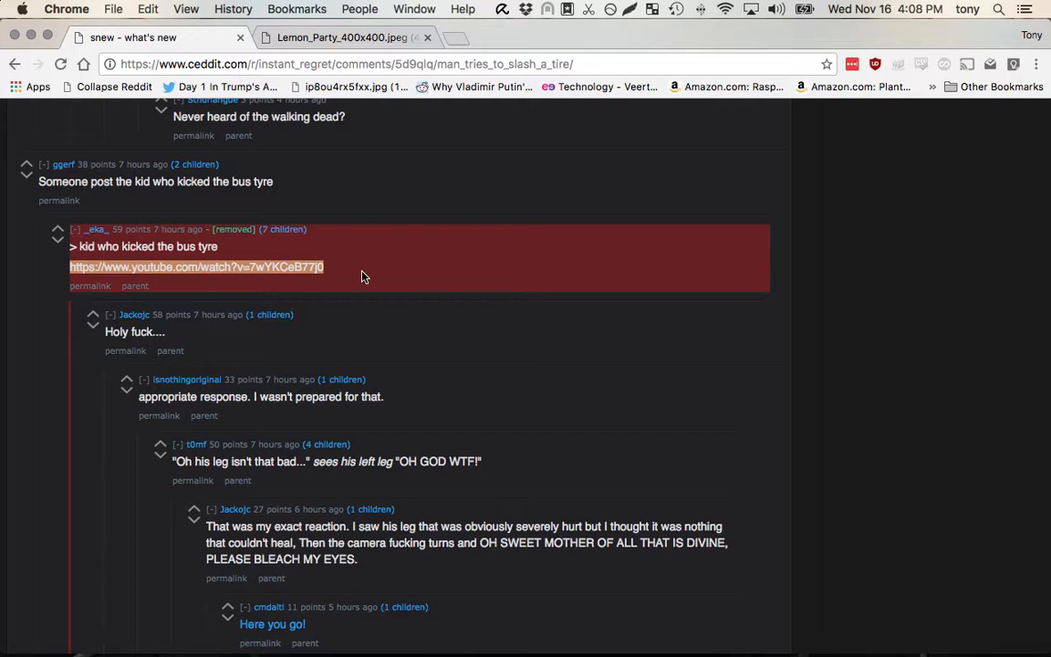
mouse_move(372, 110)
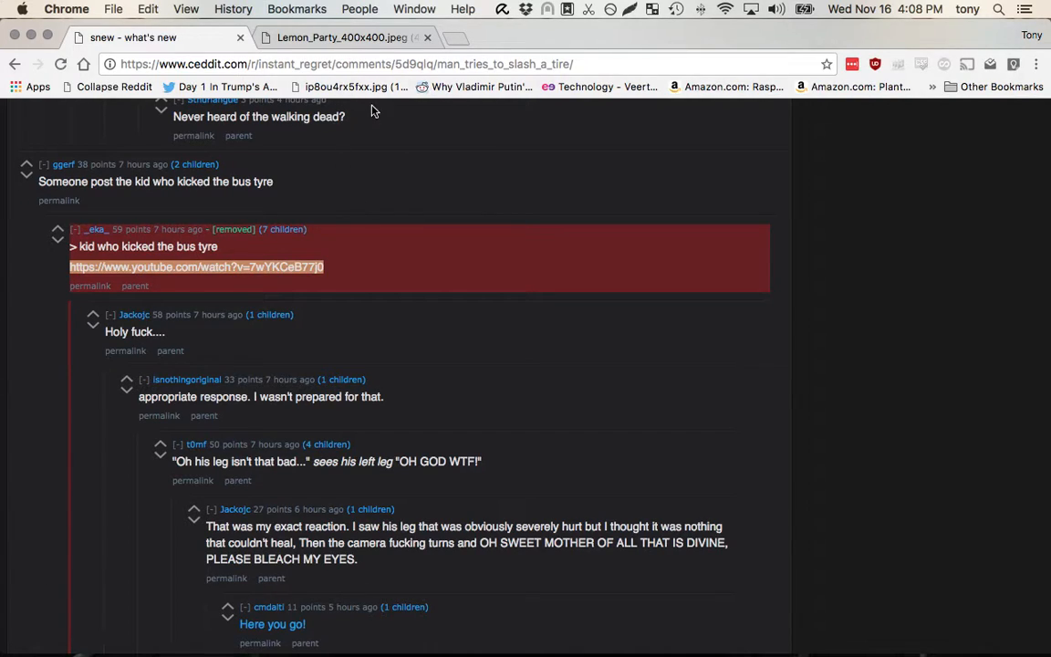